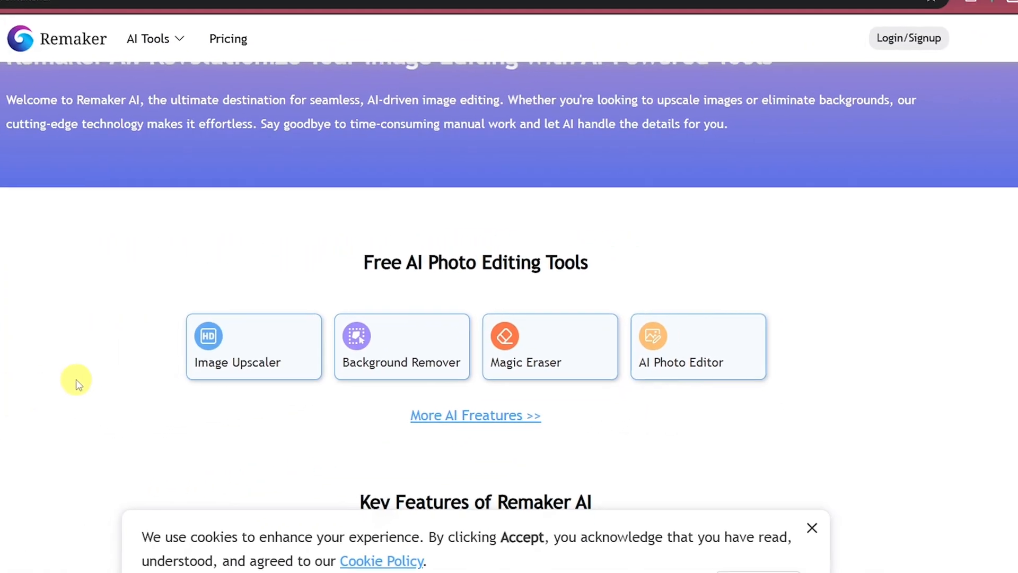
Scroll the home dashboard and bring up the Face Swap tool categories from the sidebar
scroll("down", 3)
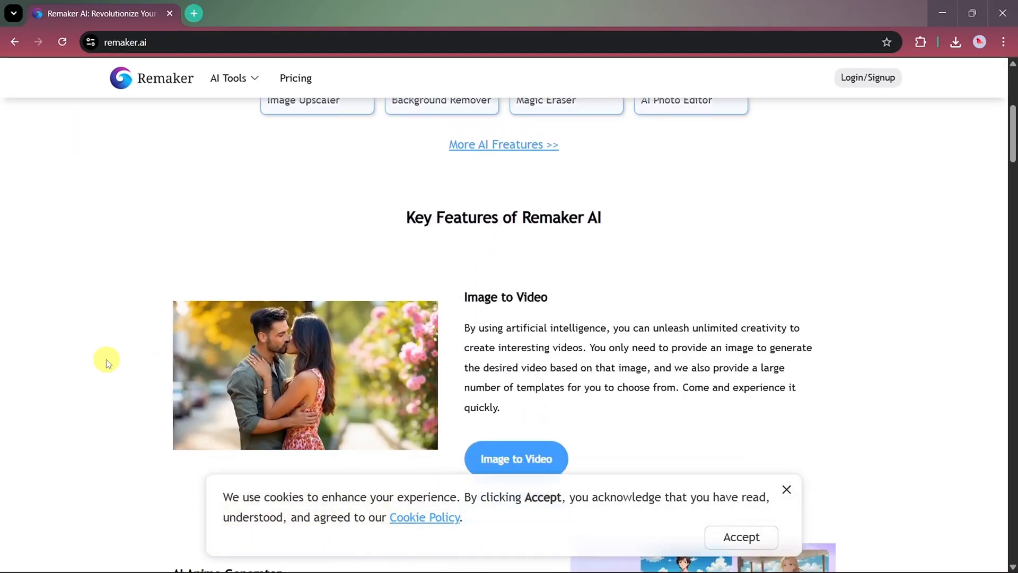
scroll("down", 3)
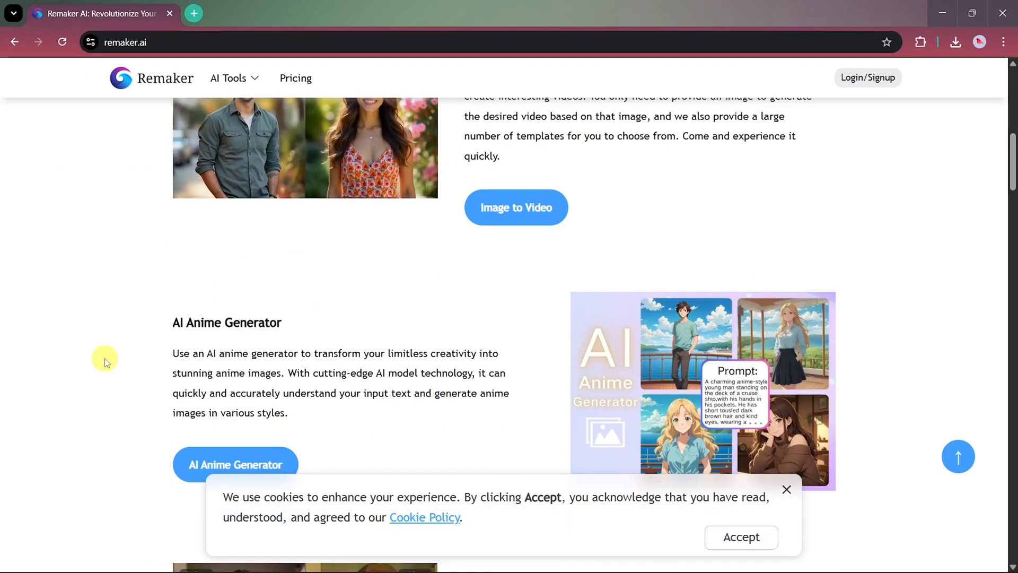
scroll("down", 3)
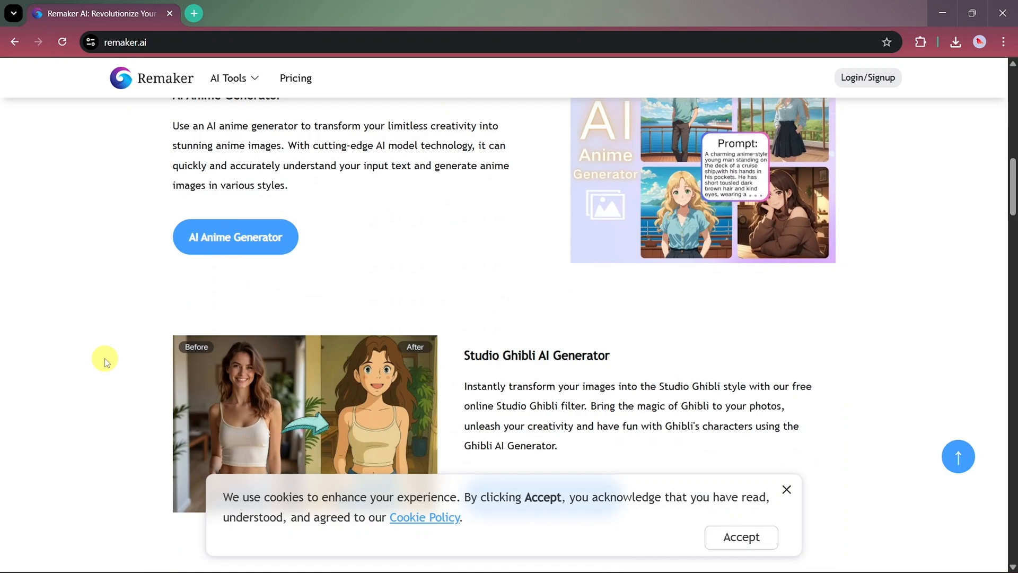
scroll("down", 3)
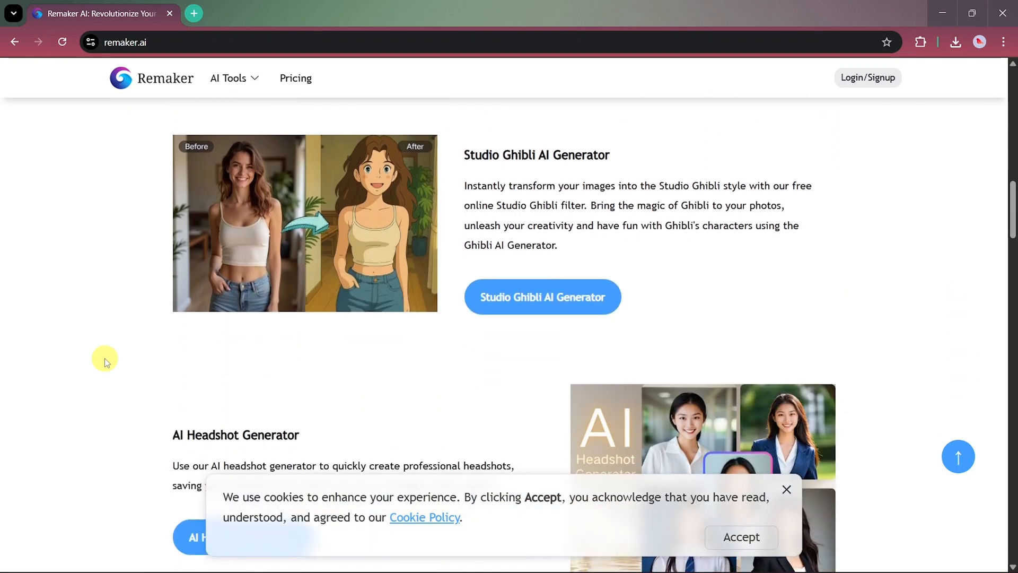
scroll("down", 3)
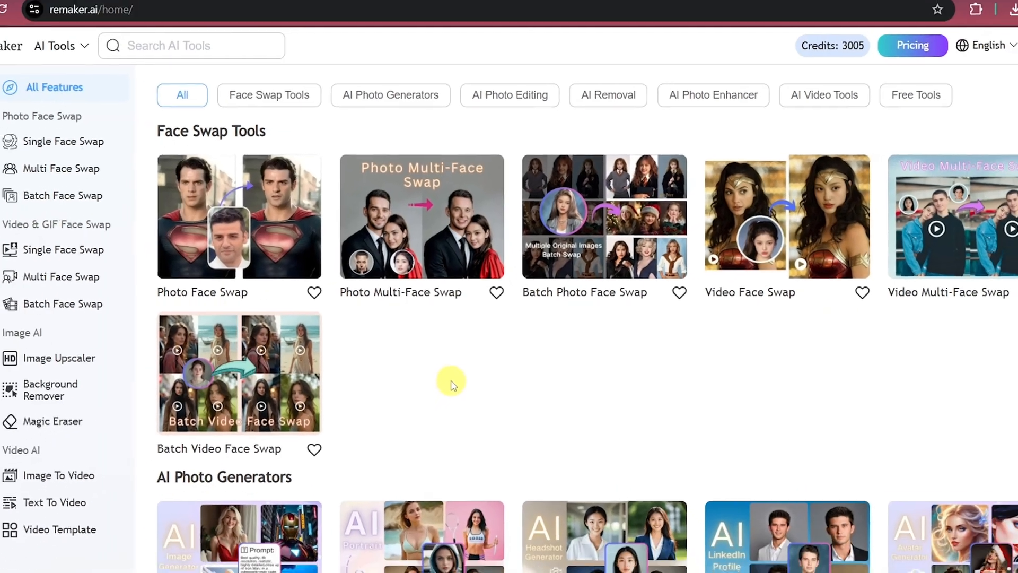
scroll("down", 3)
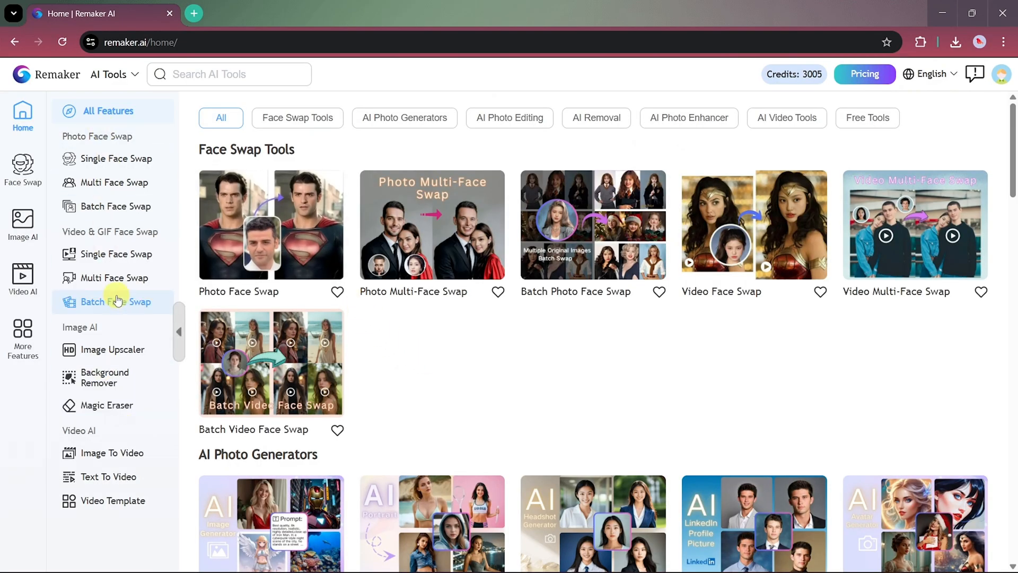
mouse_move(22, 171)
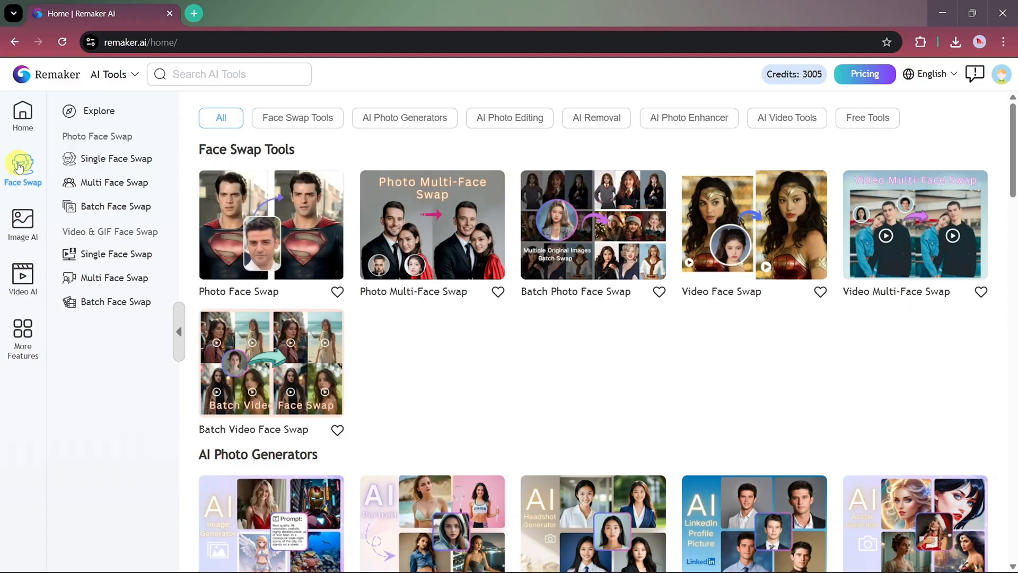
left_click(117, 158)
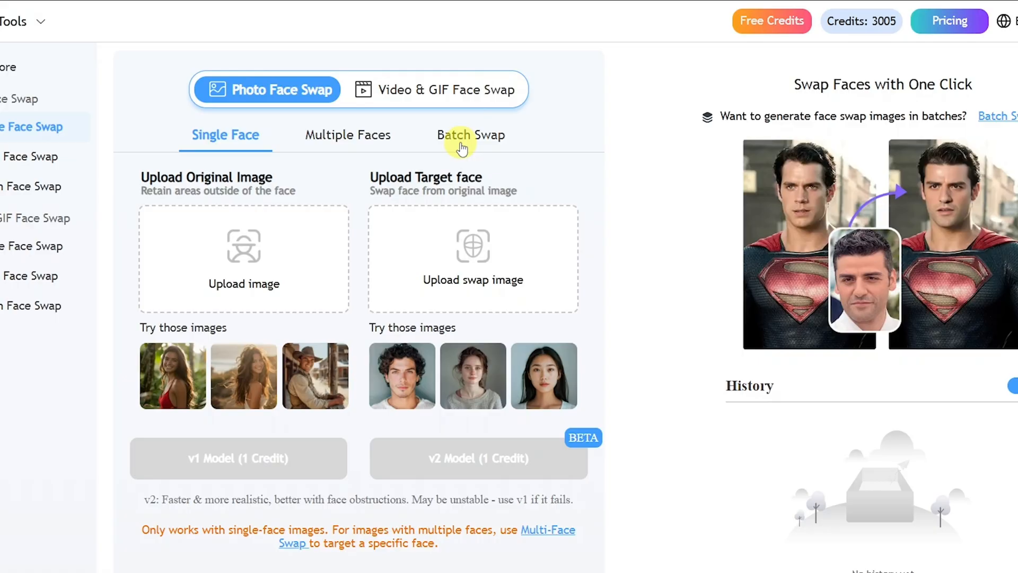
mouse_move(460, 141)
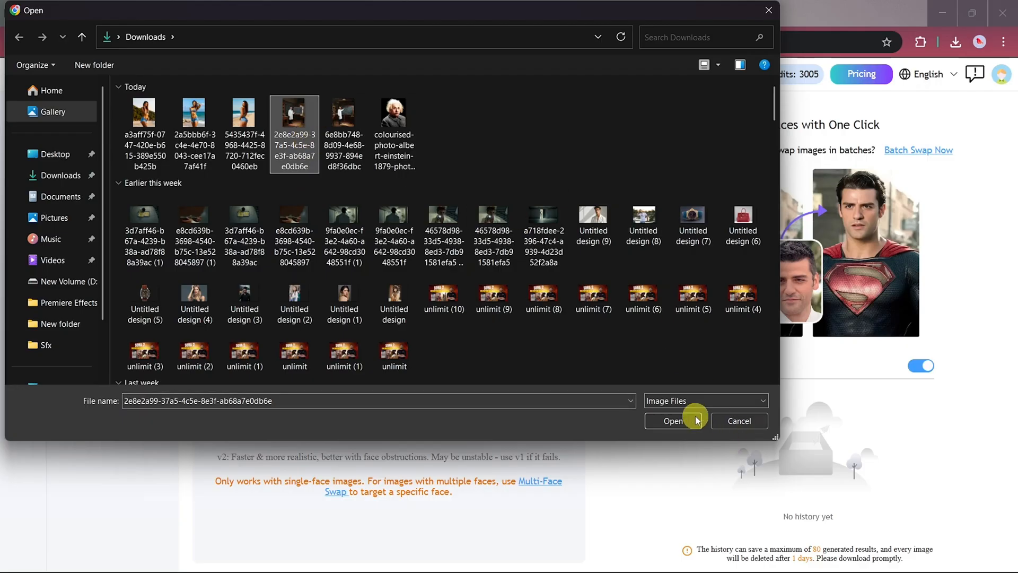
Upload the blackboard lab-coat photo as the original image for the Einstein swap
left_click(672, 421)
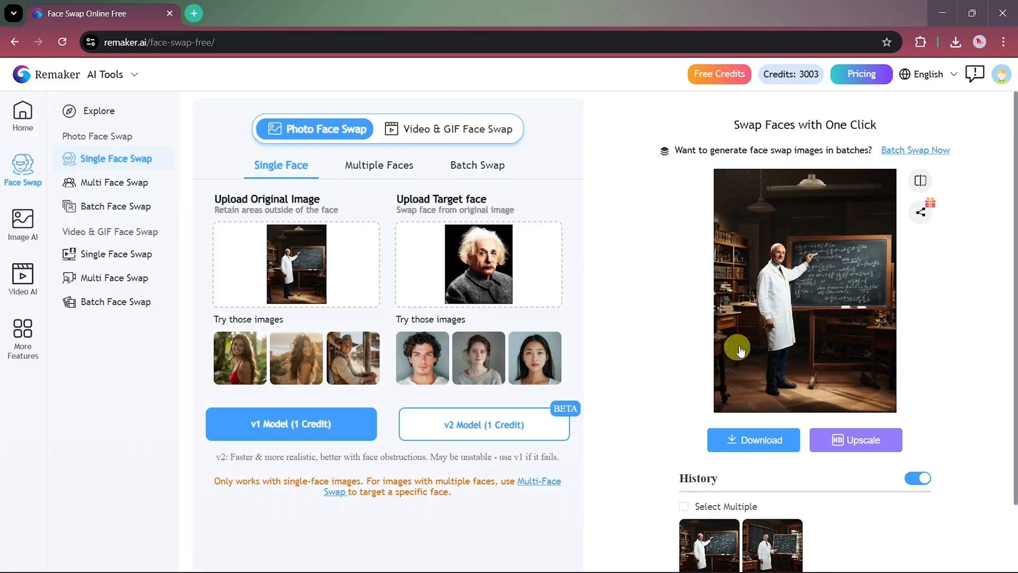
left_click(919, 180)
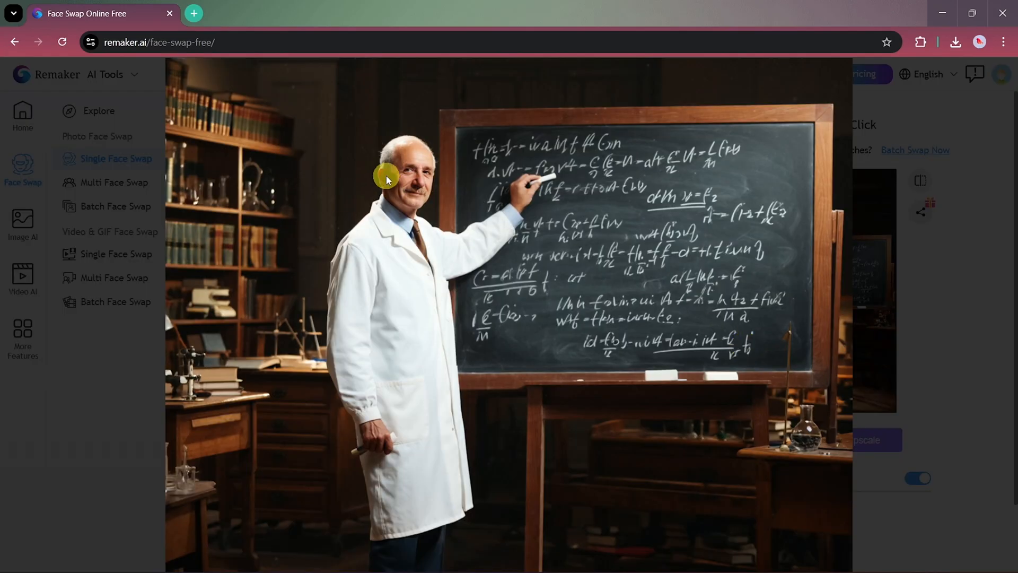
mouse_move(358, 189)
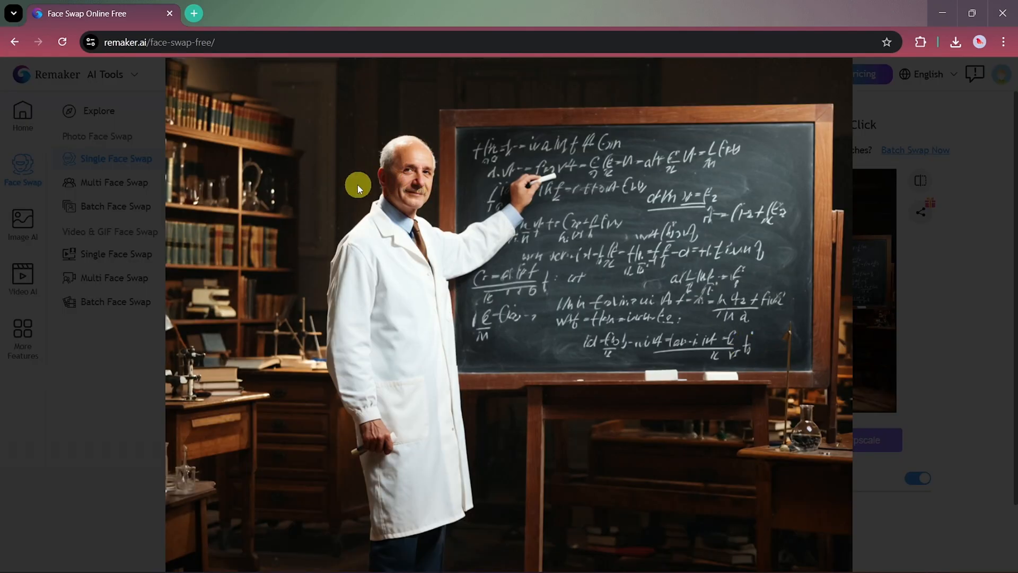
mouse_move(789, 324)
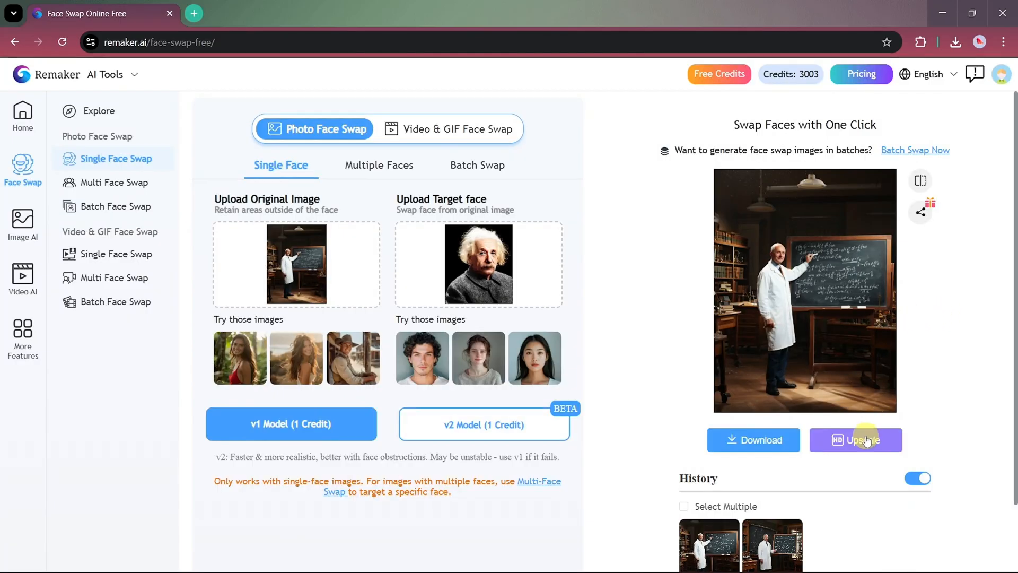
Send the swapped blackboard photo to the AI Image Upscaler and review the enhanced image
left_click(855, 439)
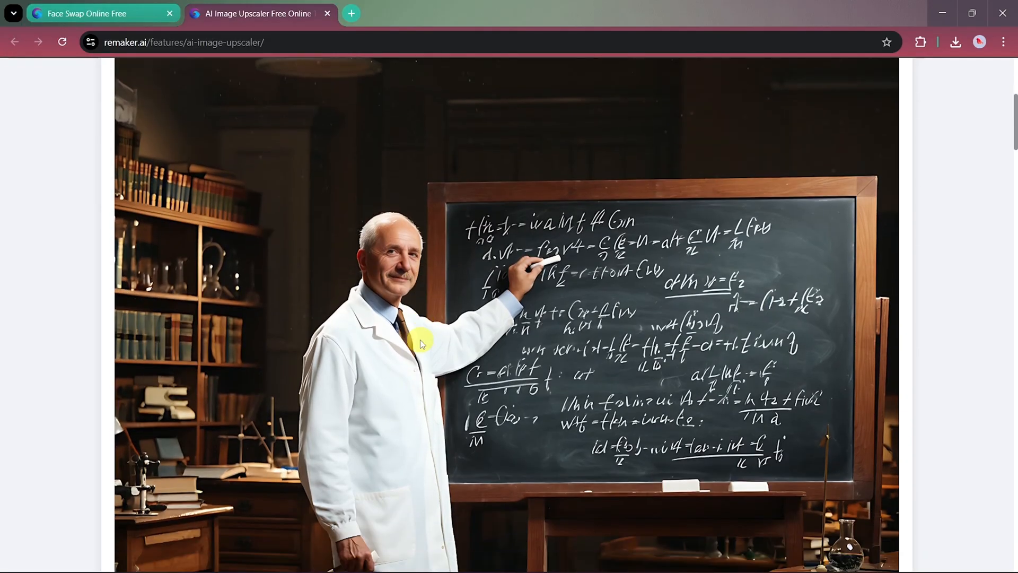
mouse_move(600, 435)
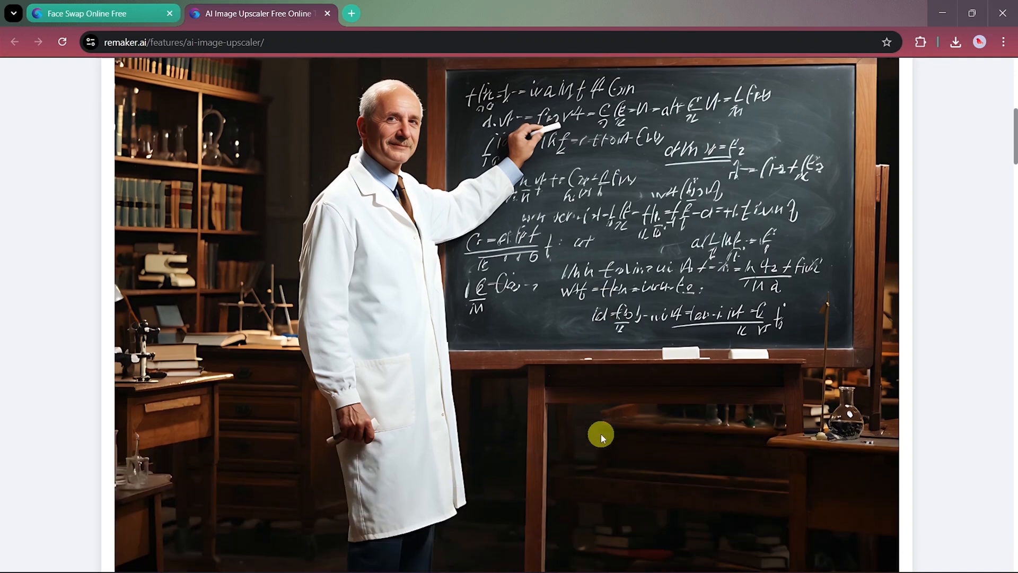
scroll("down", 3)
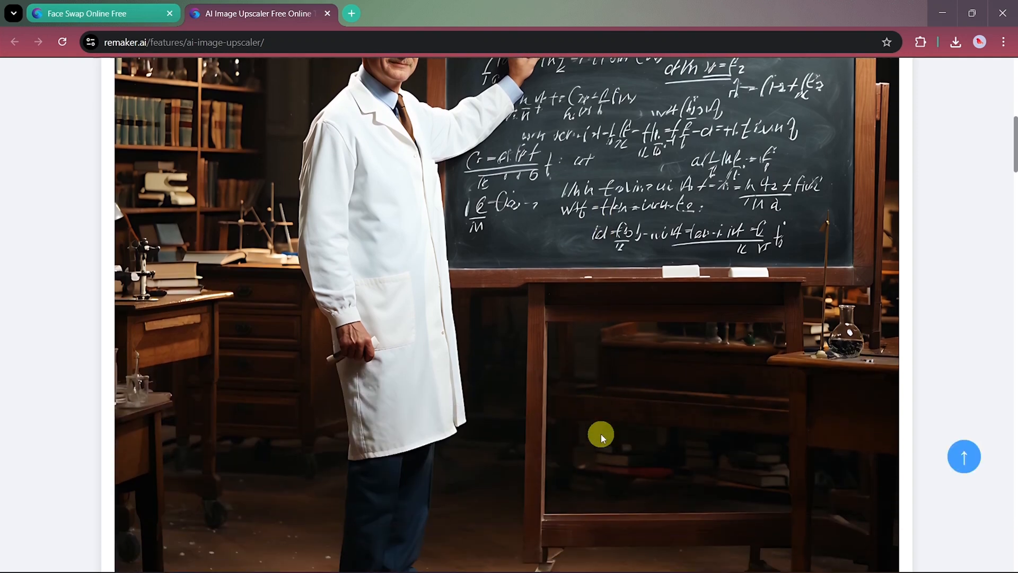
scroll("down", 3)
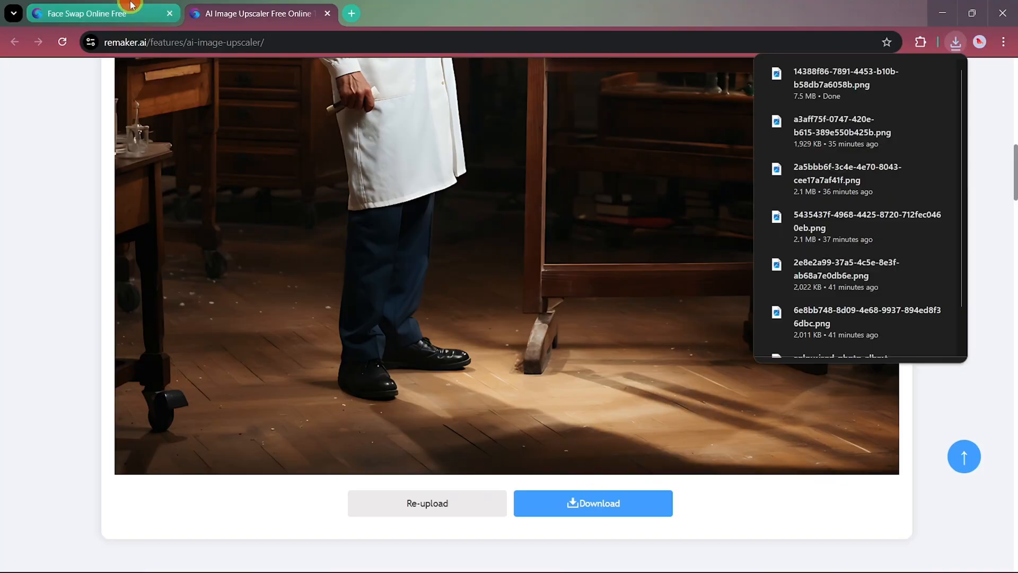
Swap the long-haired woman's face onto the beach photo with the v1 Model
left_click(85, 14)
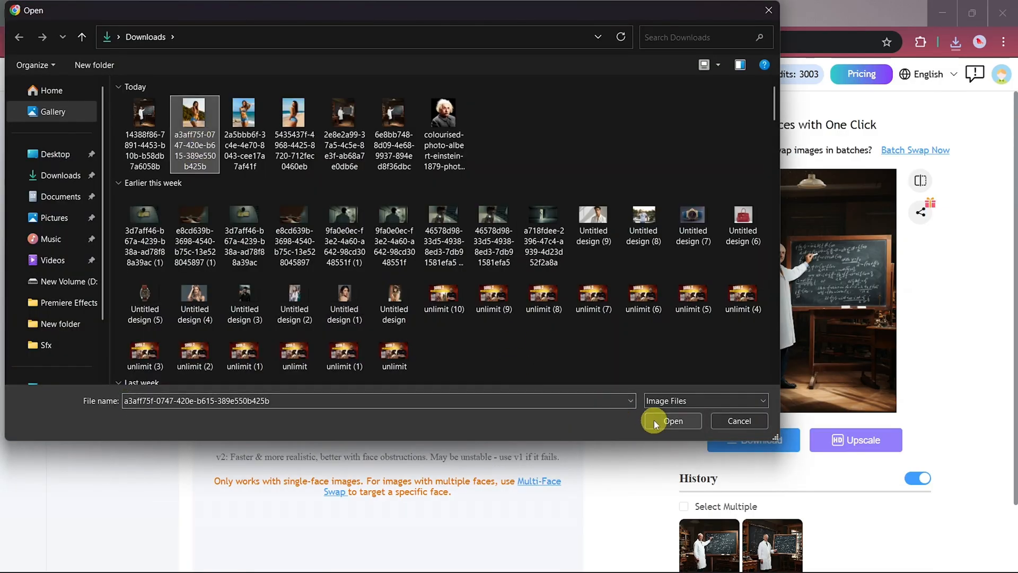
left_click(673, 421)
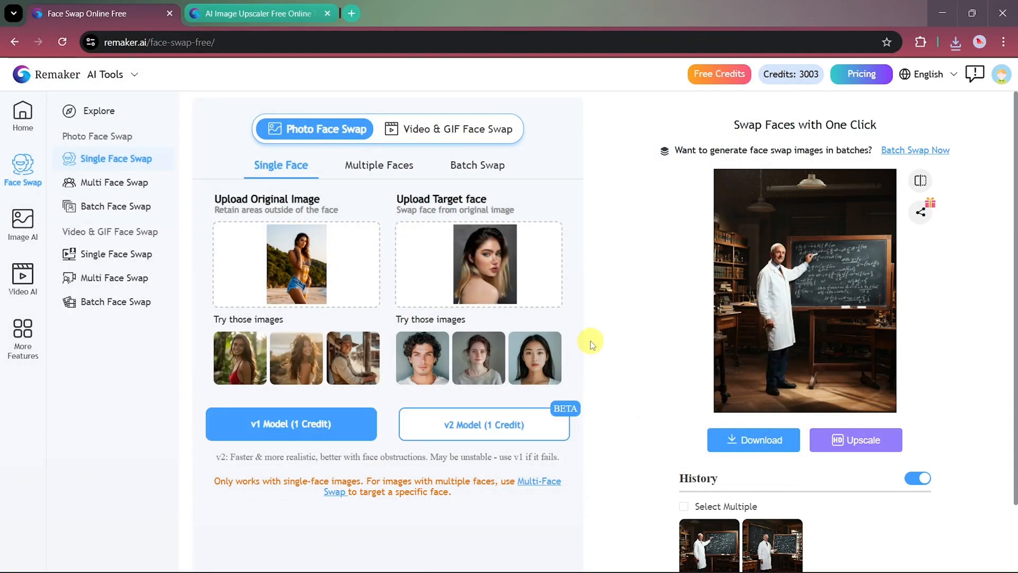
left_click(290, 424)
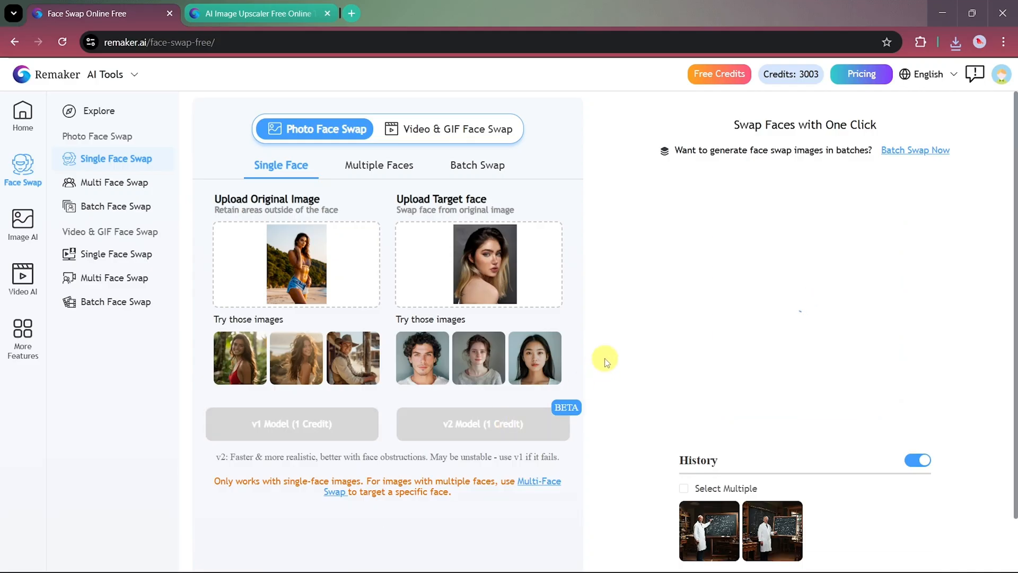
left_click(292, 423)
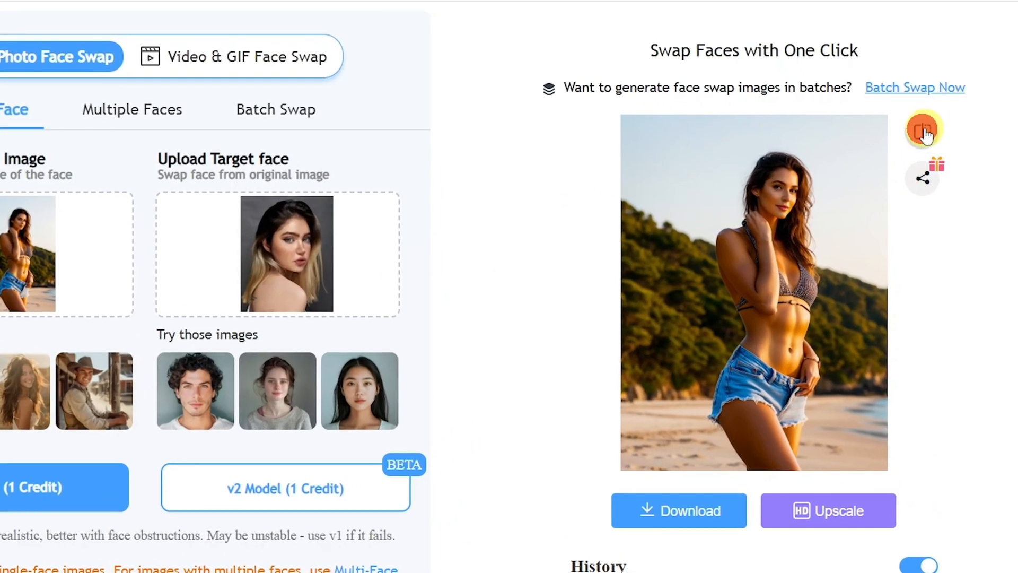
Compare the swapped beach photo against the original, then toggle the comparison off
left_click(922, 130)
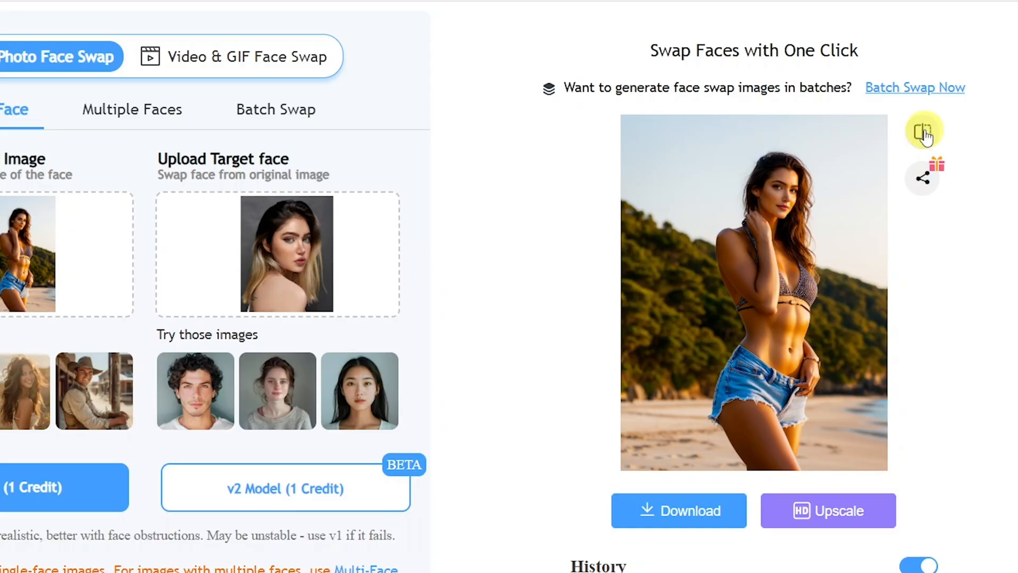
left_click(955, 41)
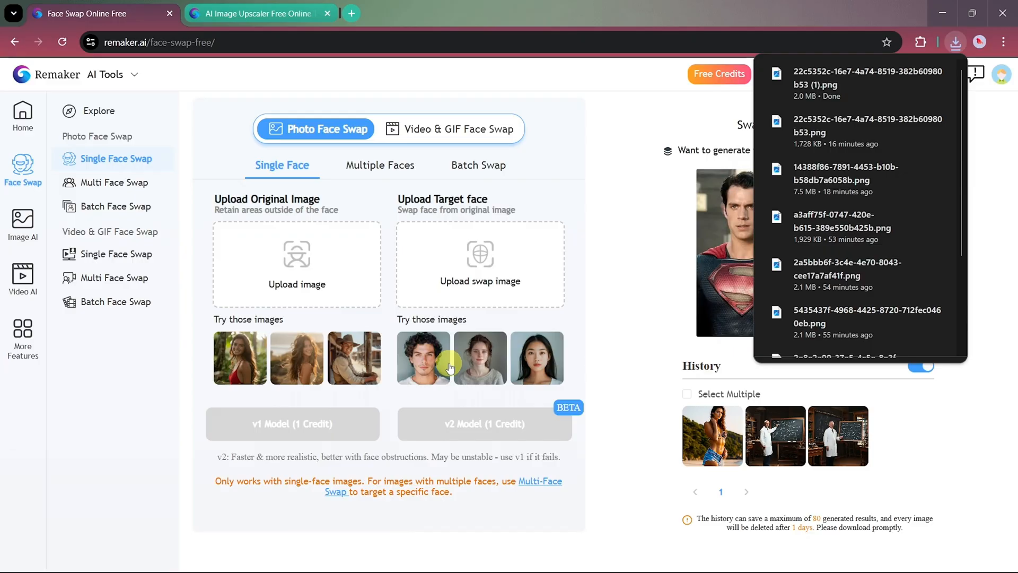
Switch to video face swap and upload the night-street leather-jacket video
left_click(579, 146)
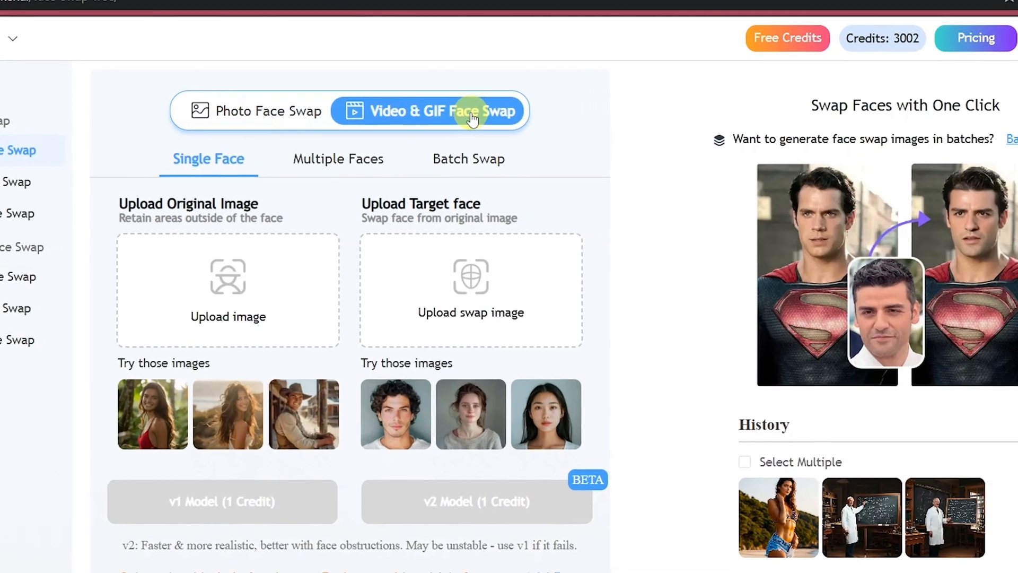
left_click(440, 112)
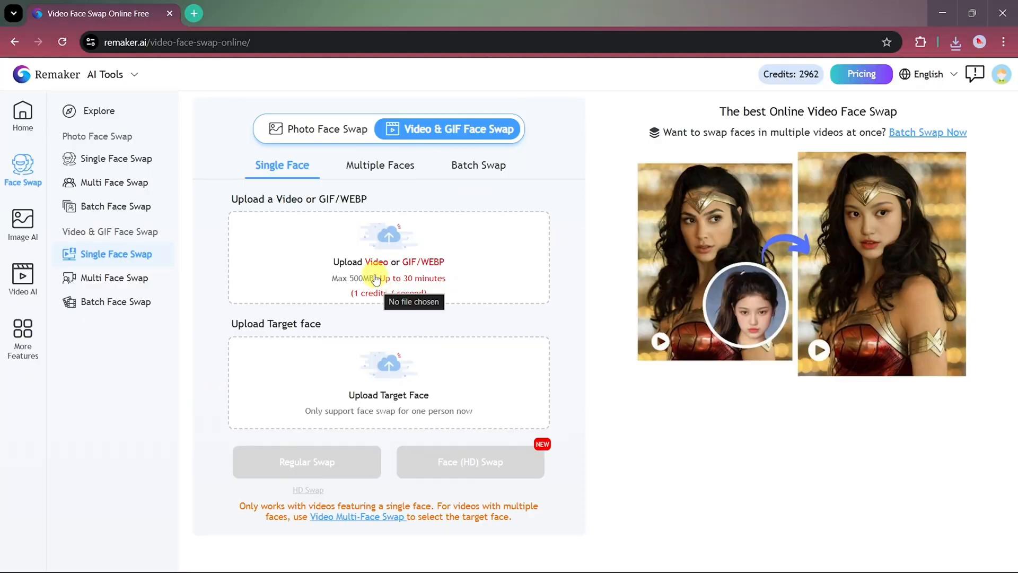
mouse_move(318, 276)
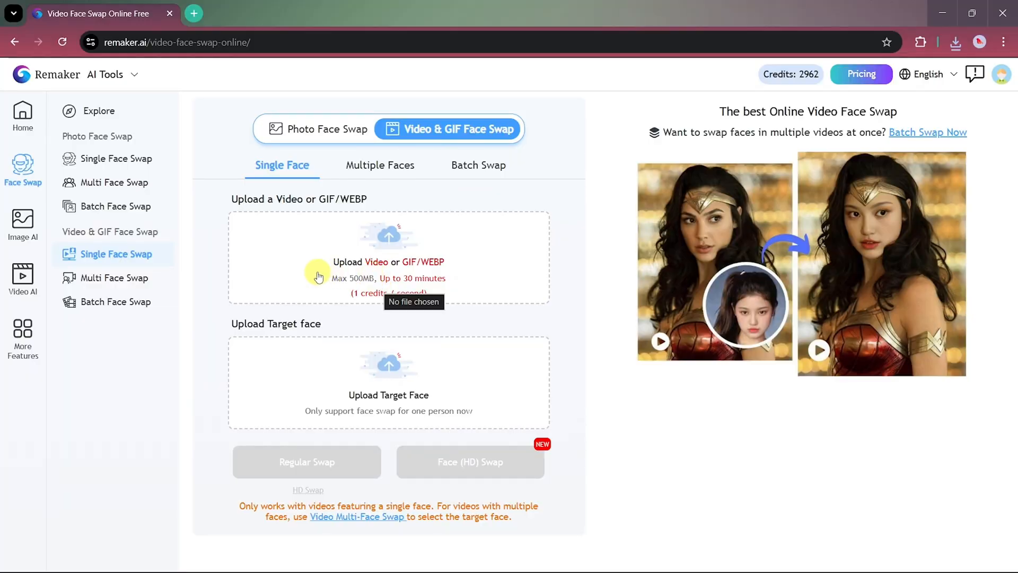
left_click(388, 262)
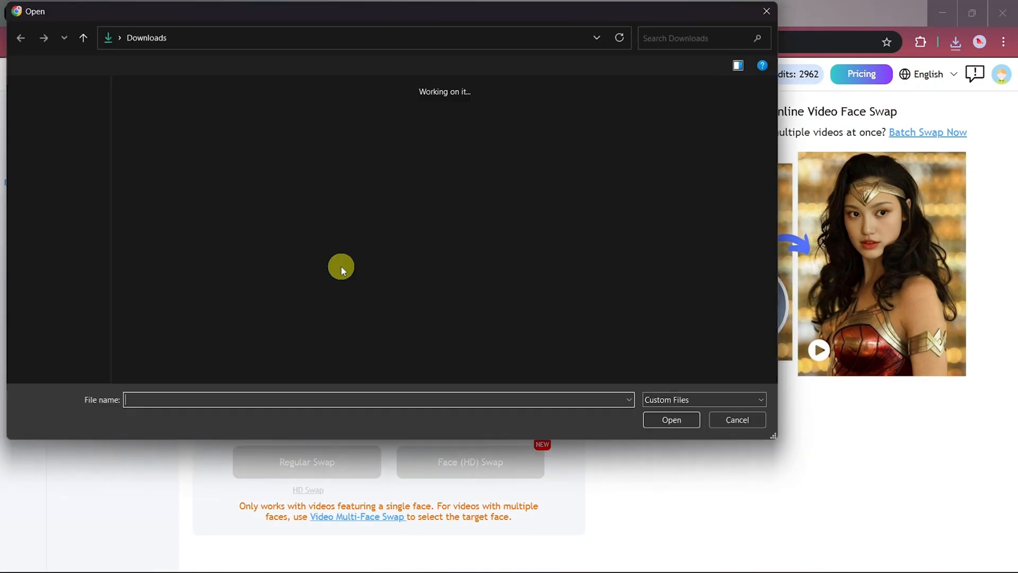
left_click(145, 120)
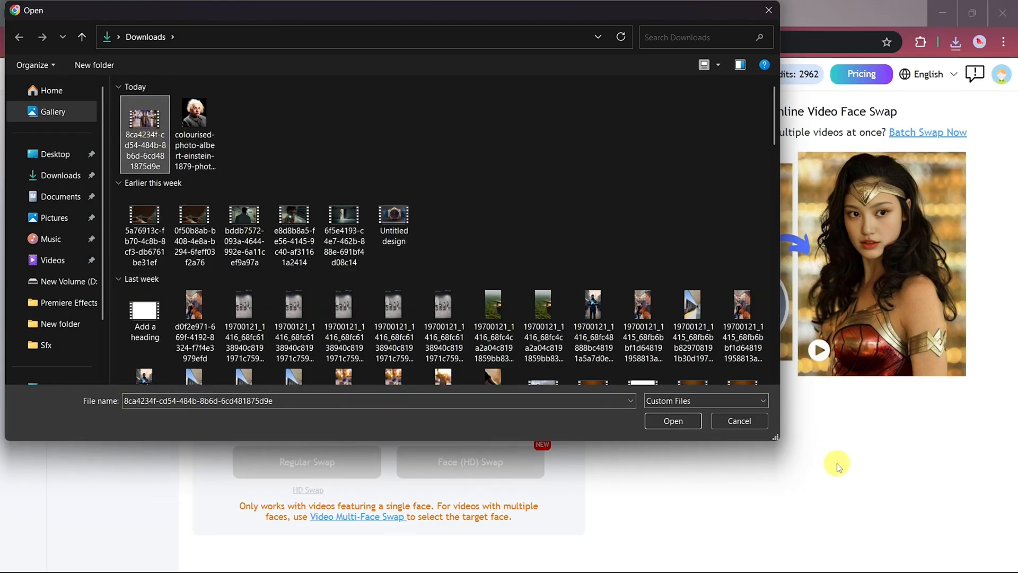
left_click(672, 421)
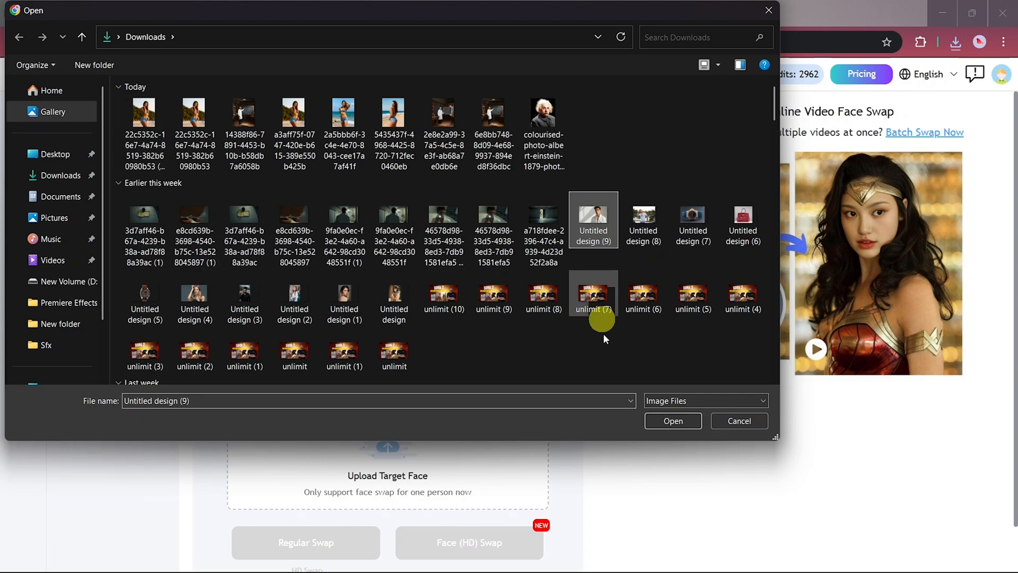
Load the white-suit portrait as the target face for the video
left_click(673, 421)
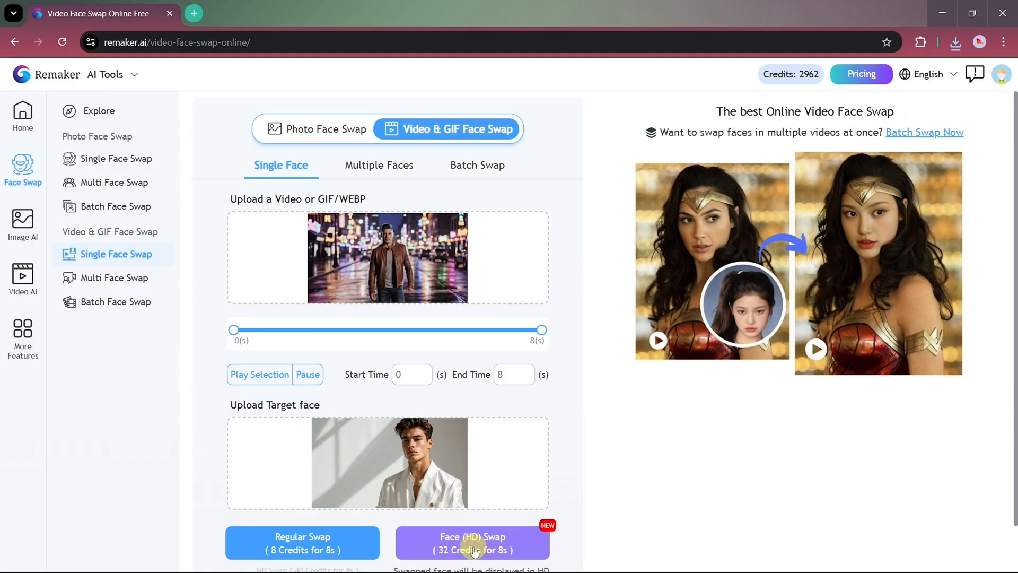
left_click(473, 543)
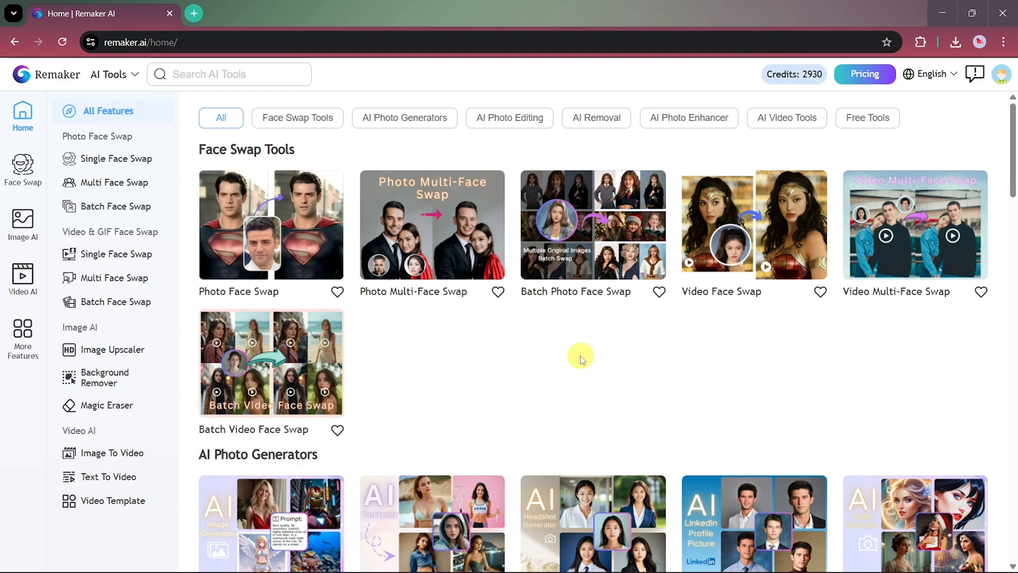
Launch the Nano Banana AI photo editor from the AI Photo Editing section
scroll("down", 3)
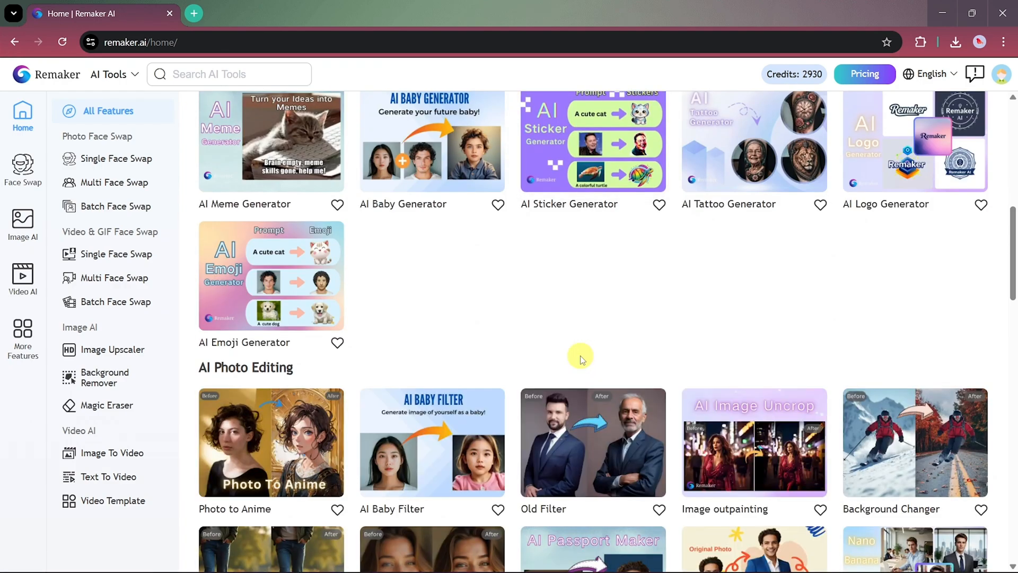
scroll("down", 3)
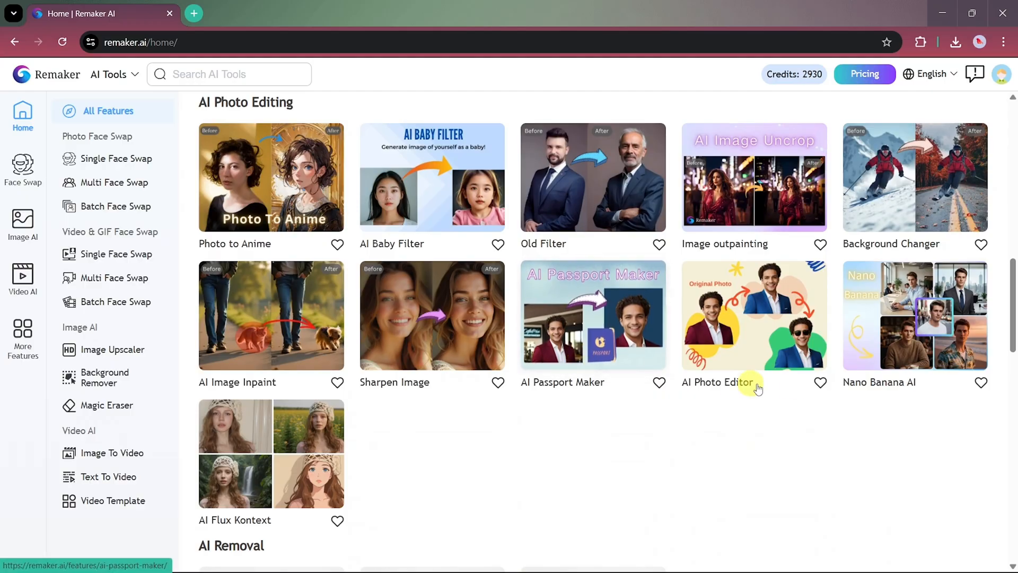
left_click(753, 315)
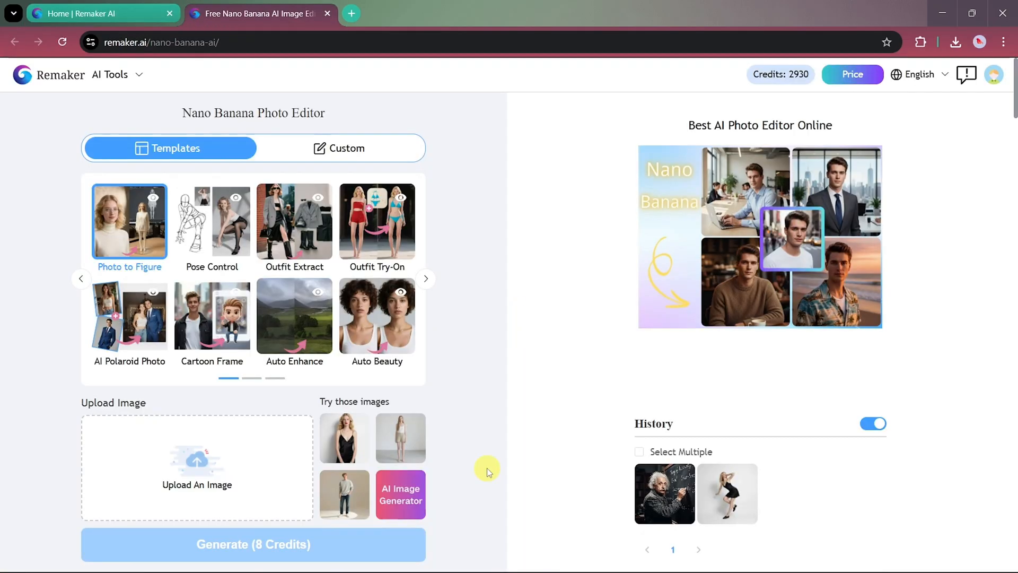
mouse_move(427, 279)
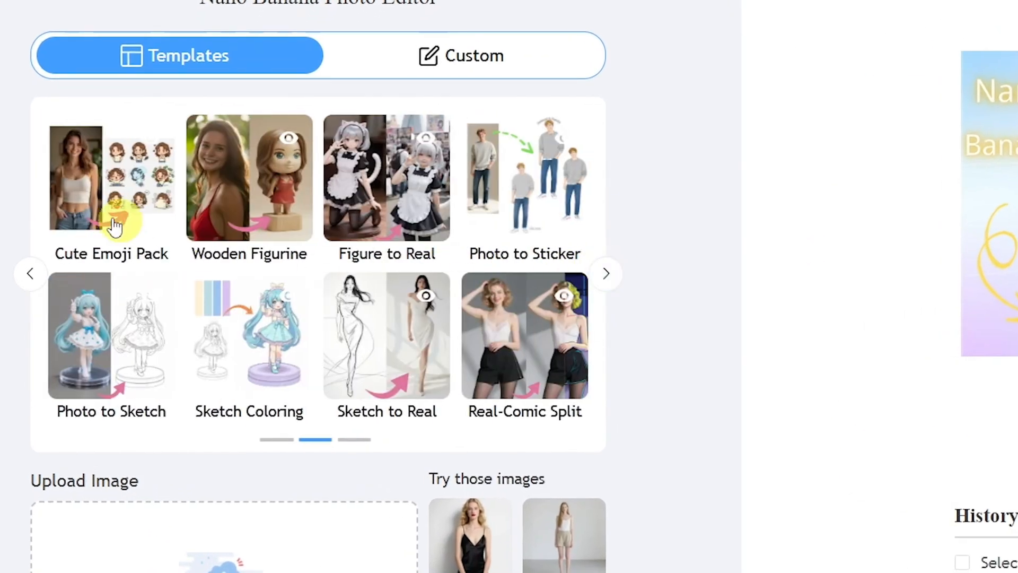
mouse_move(386, 363)
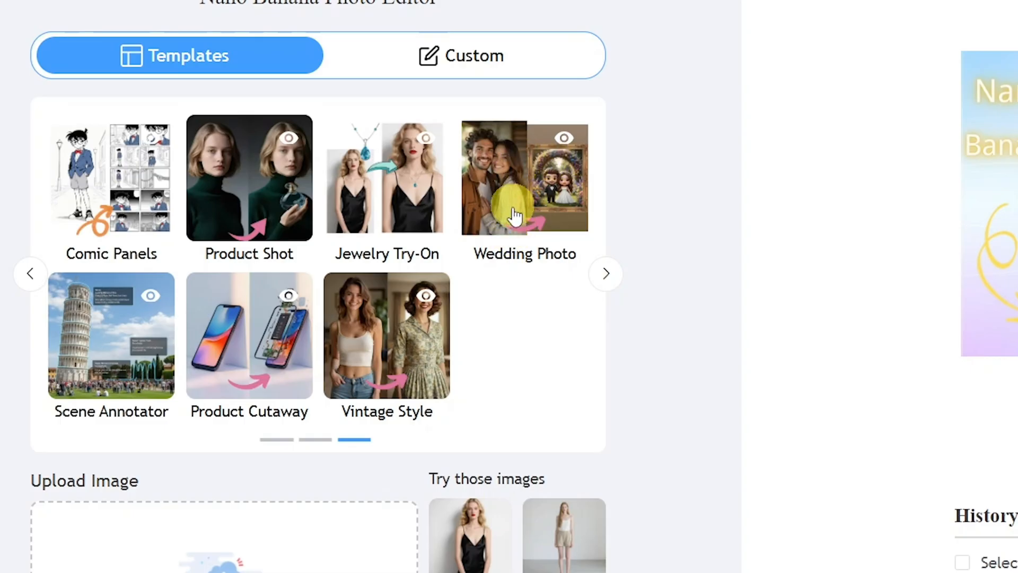
mouse_move(522, 349)
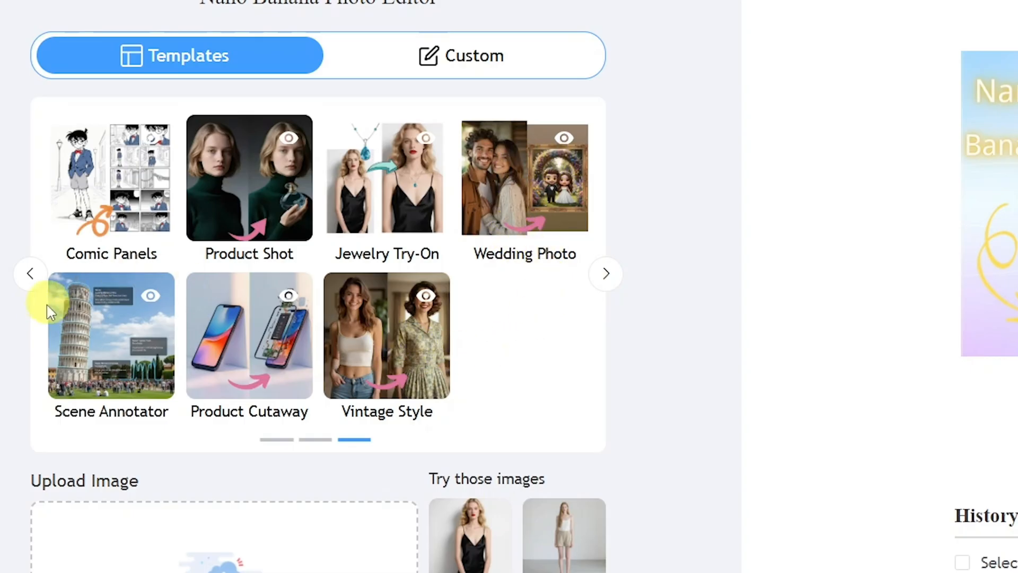
Page the template carousel back to its first page for the AI Polaroid Photo template
left_click(31, 273)
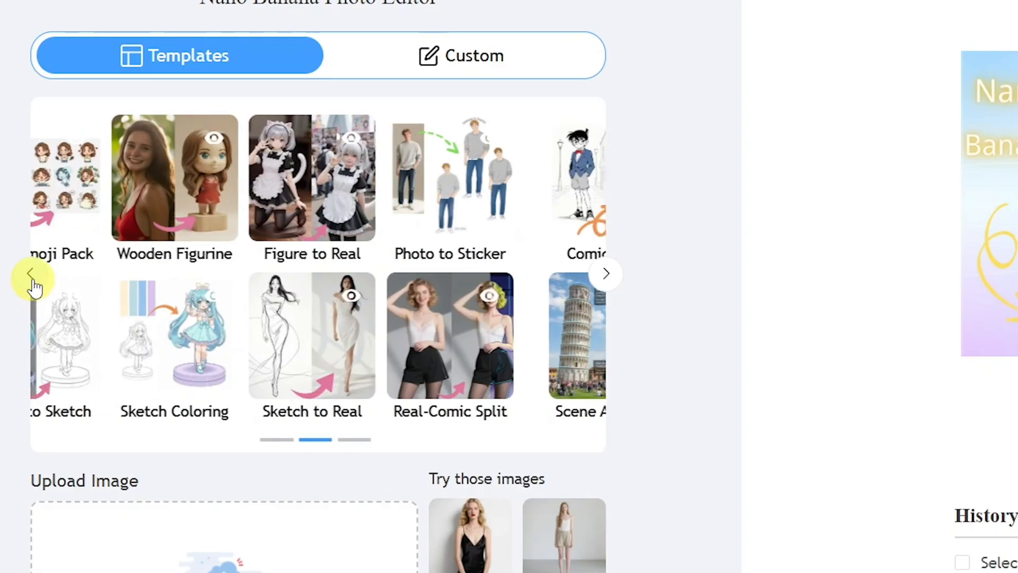
left_click(34, 273)
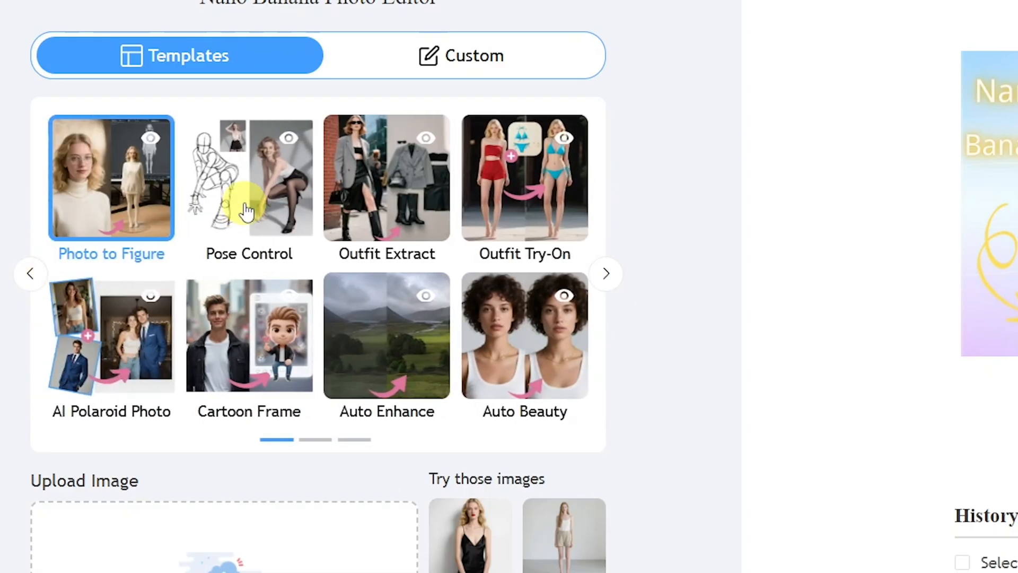
mouse_move(496, 328)
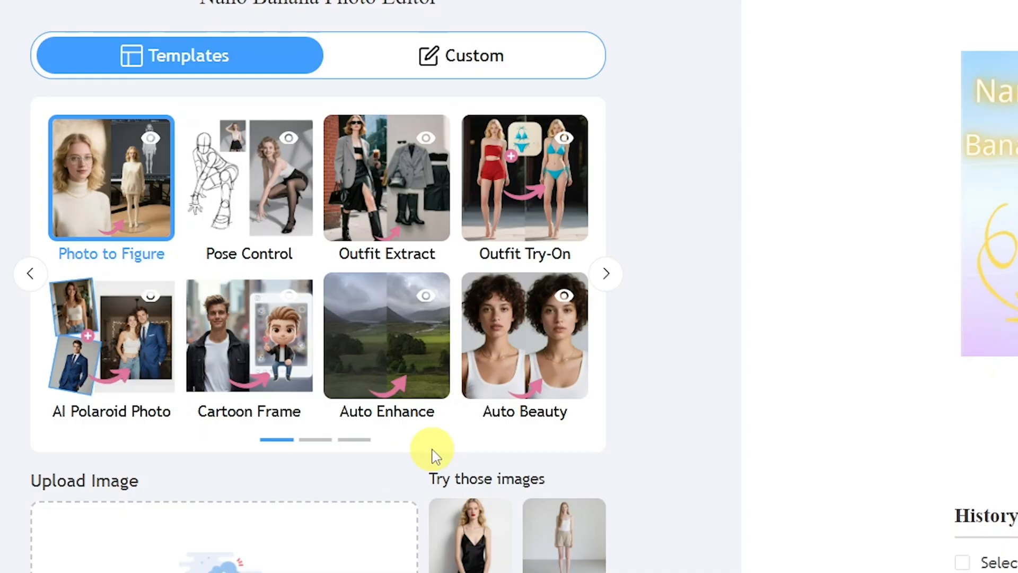
mouse_move(131, 364)
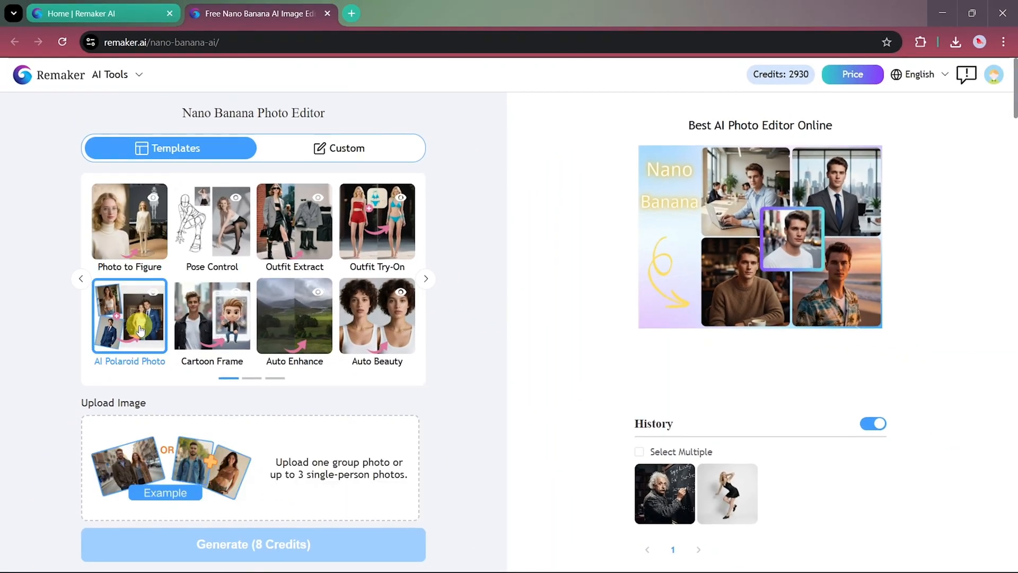
Add the people photos and generate the Polaroid photo
left_click(250, 467)
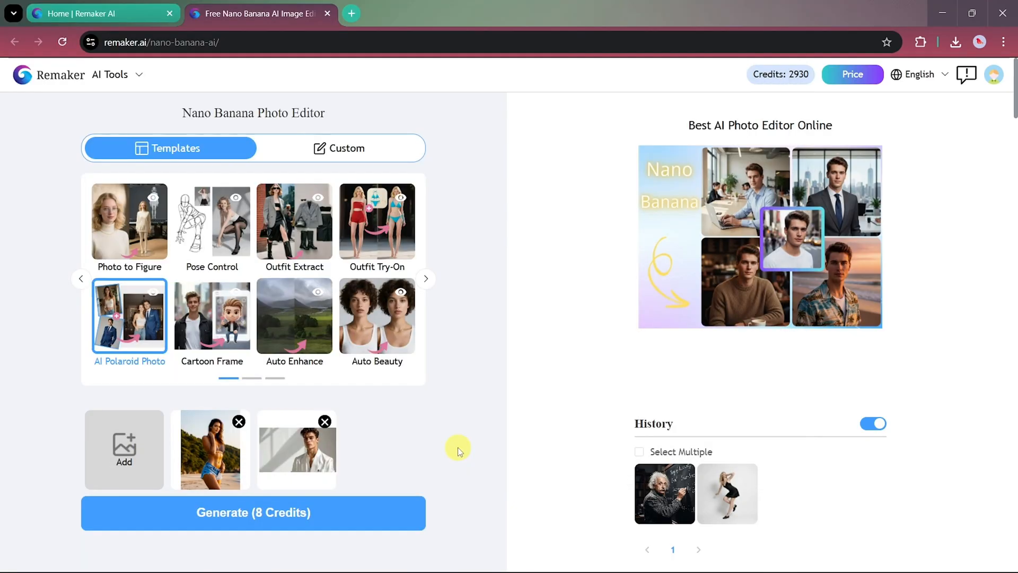
left_click(254, 512)
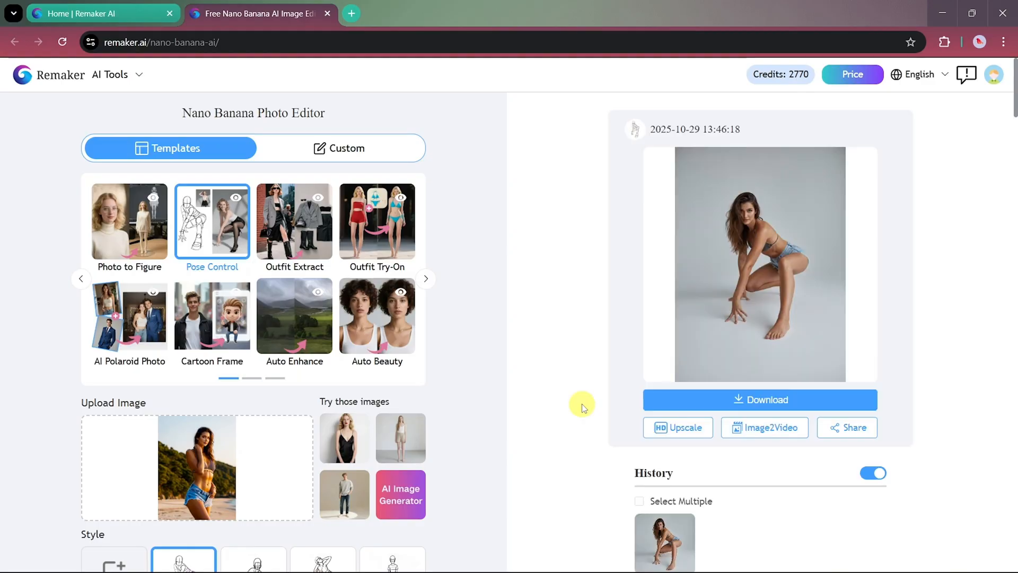
Advance the template carousel to its last page with Product Shot and Vintage Style
left_click(761, 262)
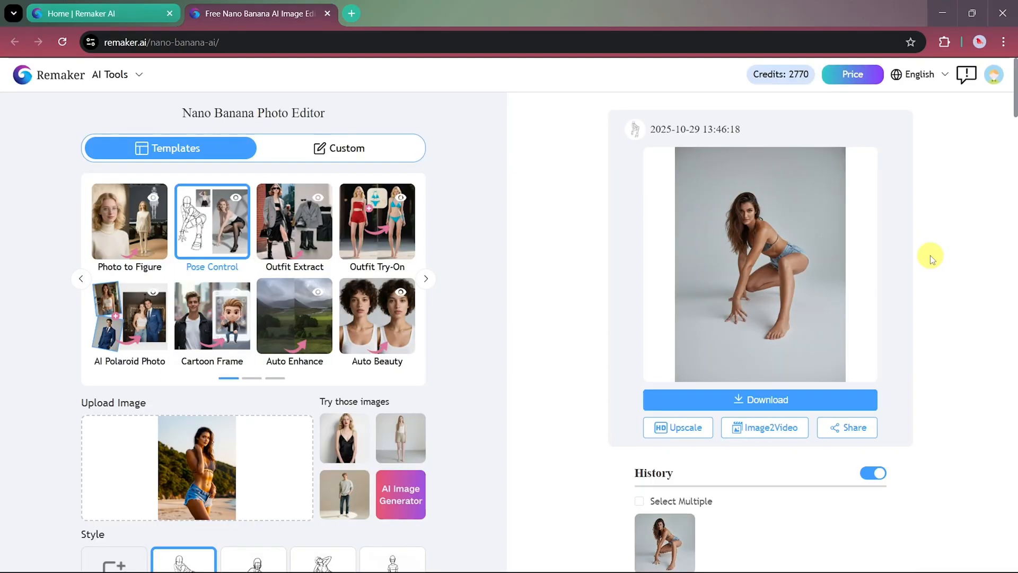
mouse_move(166, 345)
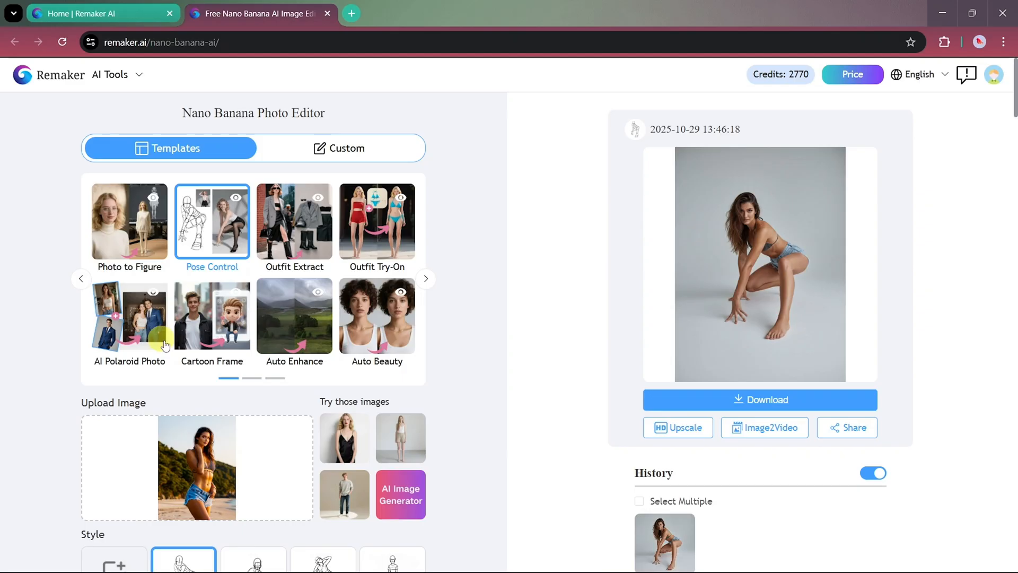
left_click(426, 279)
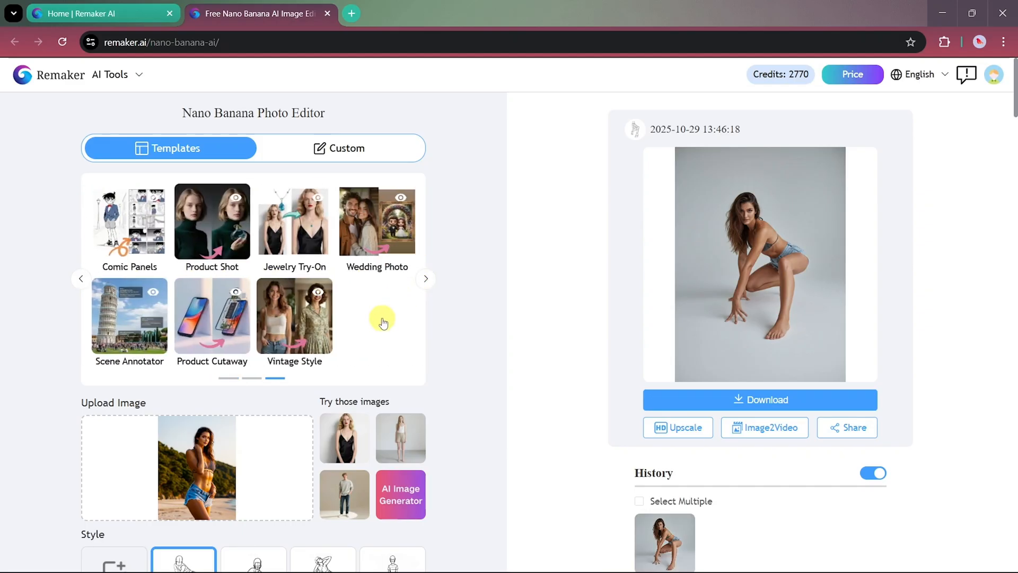
Generate a Product Shot of the woman holding the red handbag for 8 credits
left_click(212, 222)
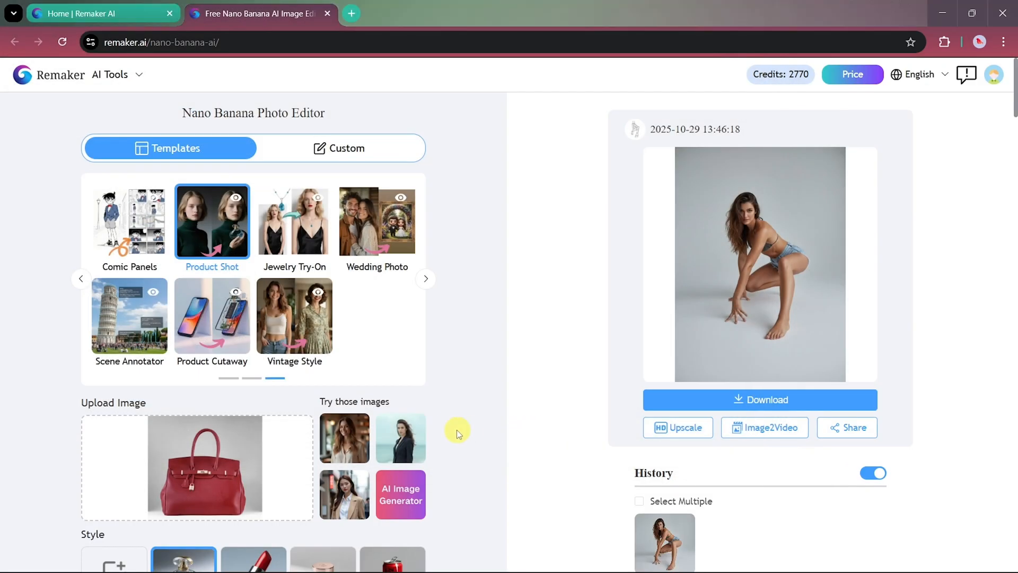
scroll("down", 3)
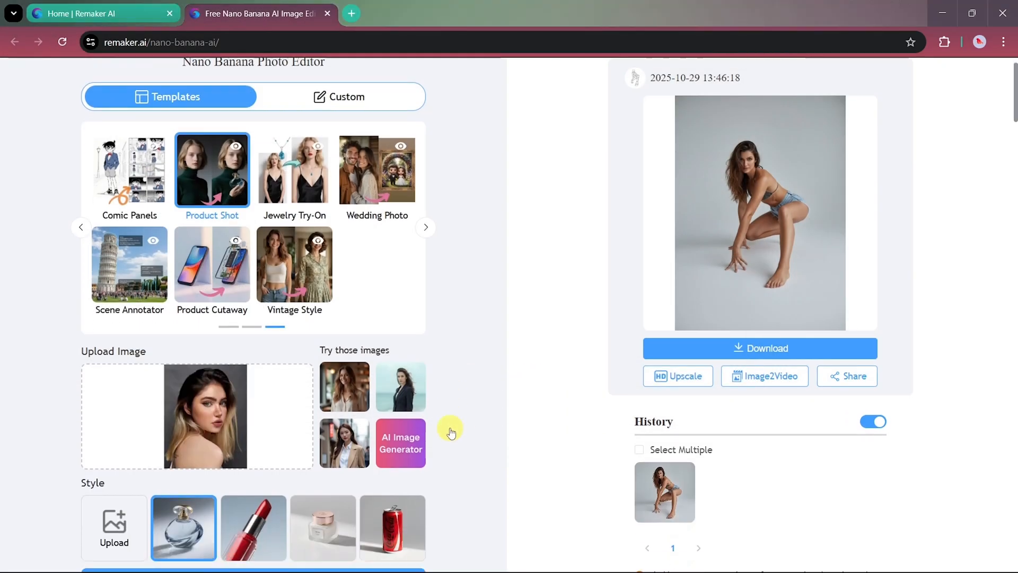
scroll("down", 3)
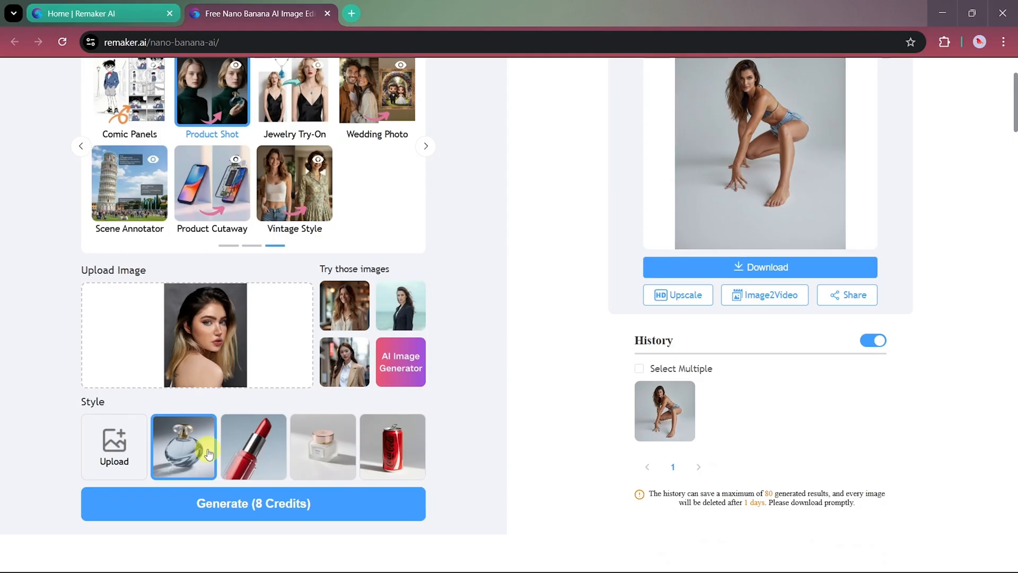
left_click(113, 446)
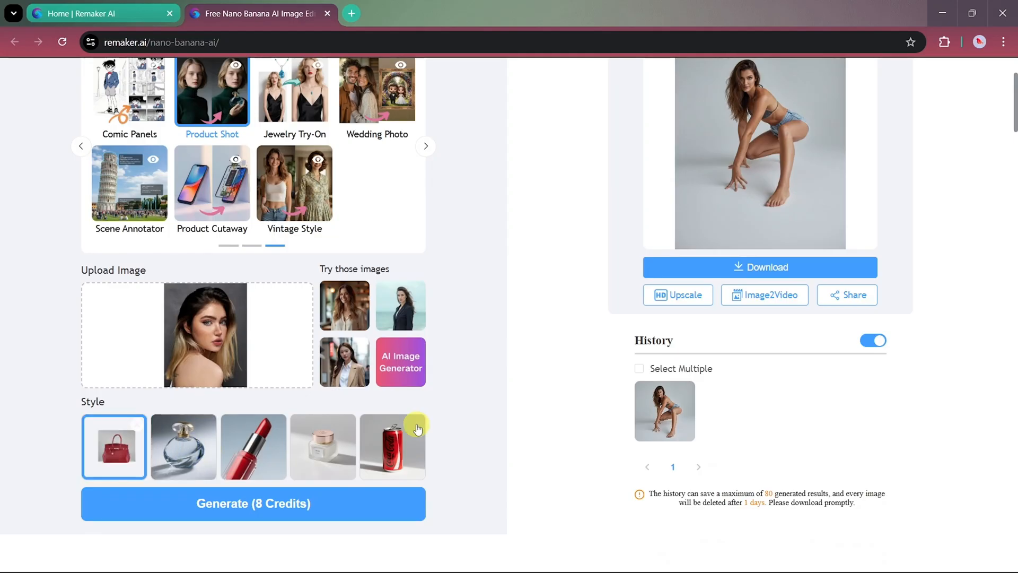
left_click(252, 503)
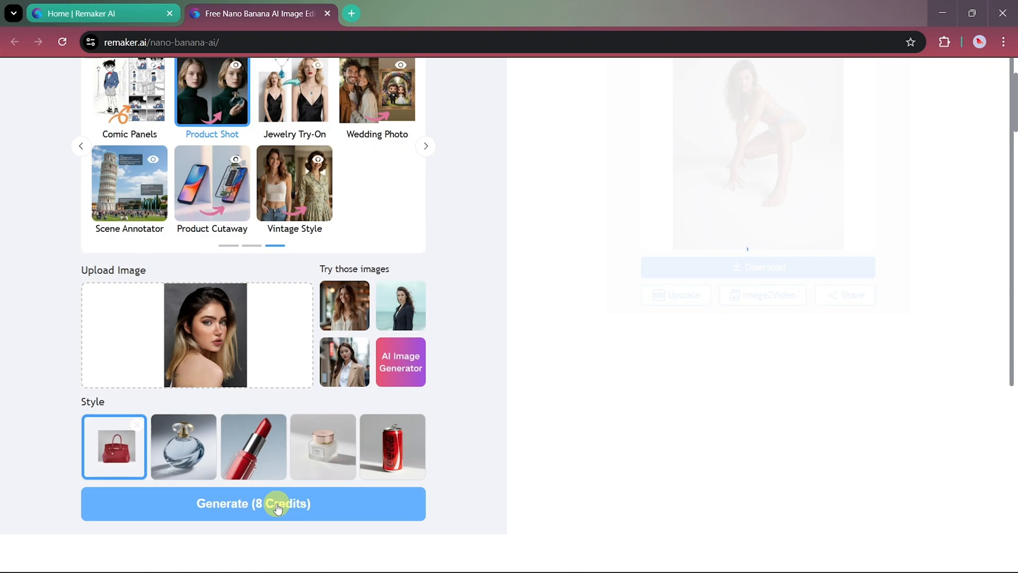
left_click(253, 503)
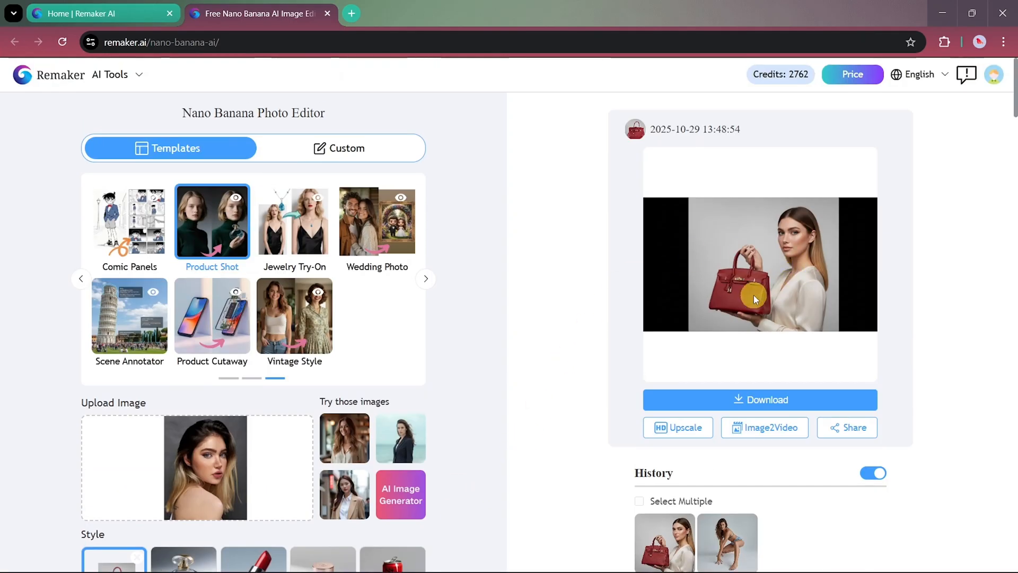
mouse_move(781, 300)
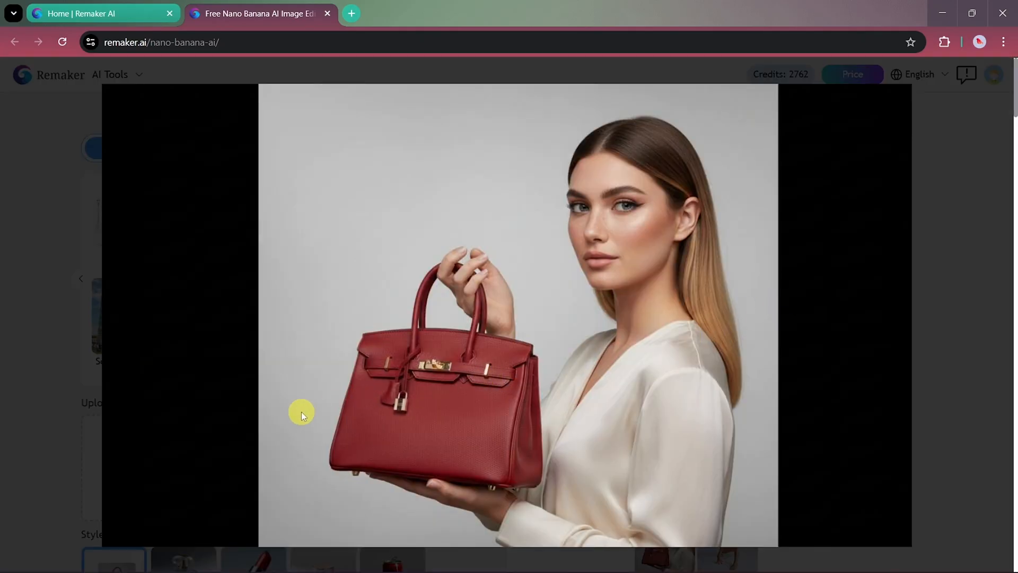
mouse_move(739, 311)
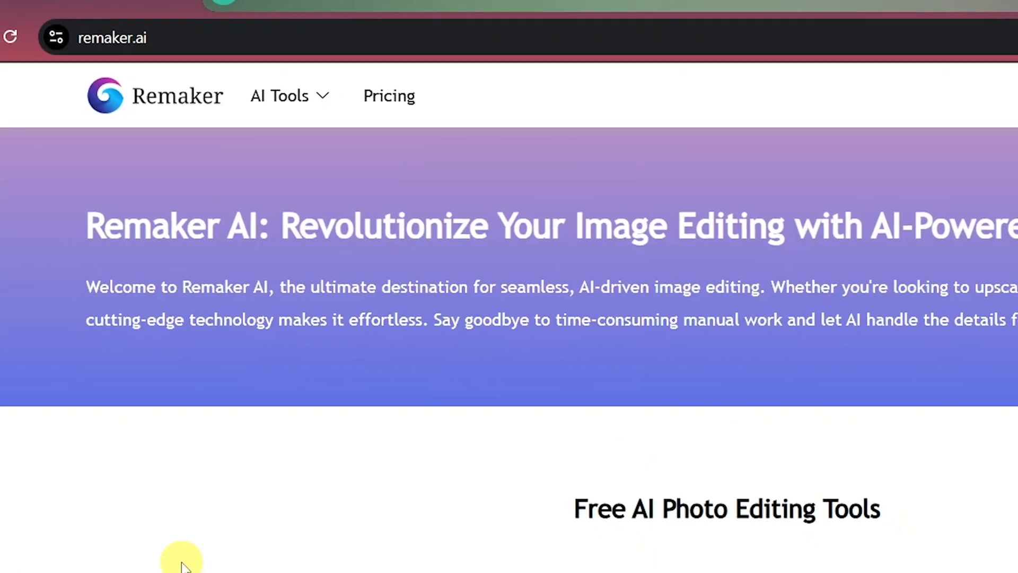
Scroll down the remaker.ai landing page to browse its sections
scroll("down", 3)
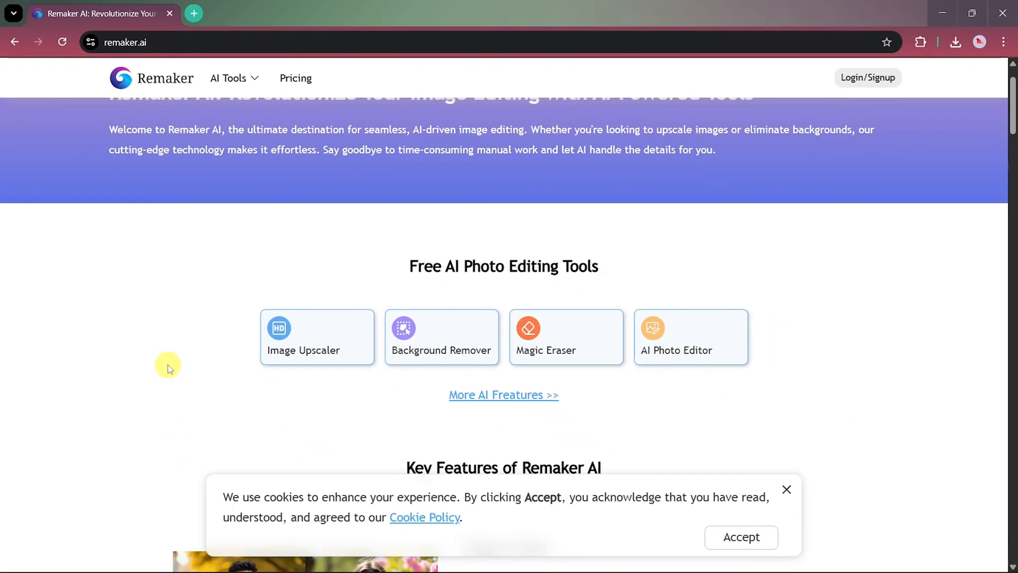